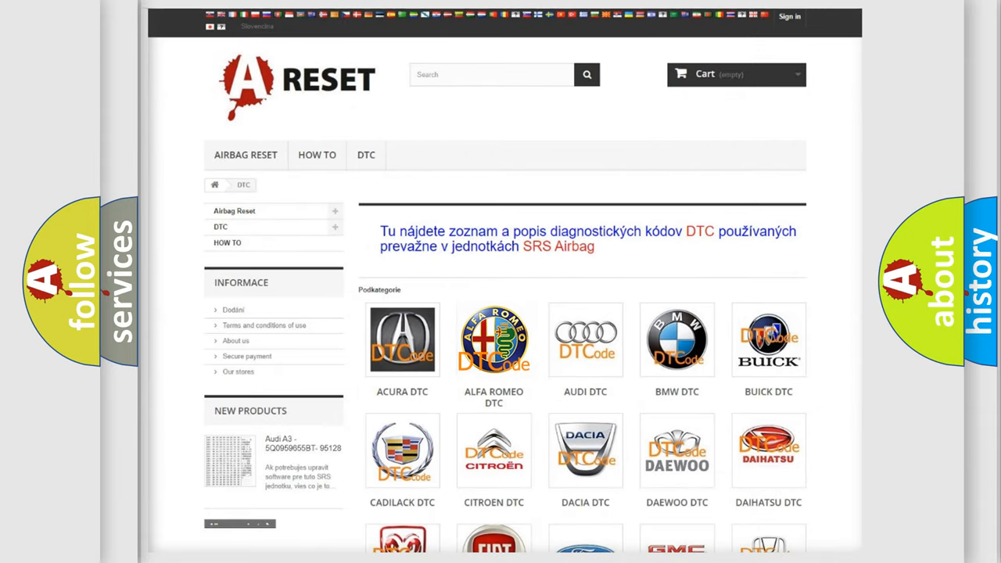
Step: Show the Alfa Romeo DTC list and scroll through the B-, C- and P-series codes
left_click(494, 340)
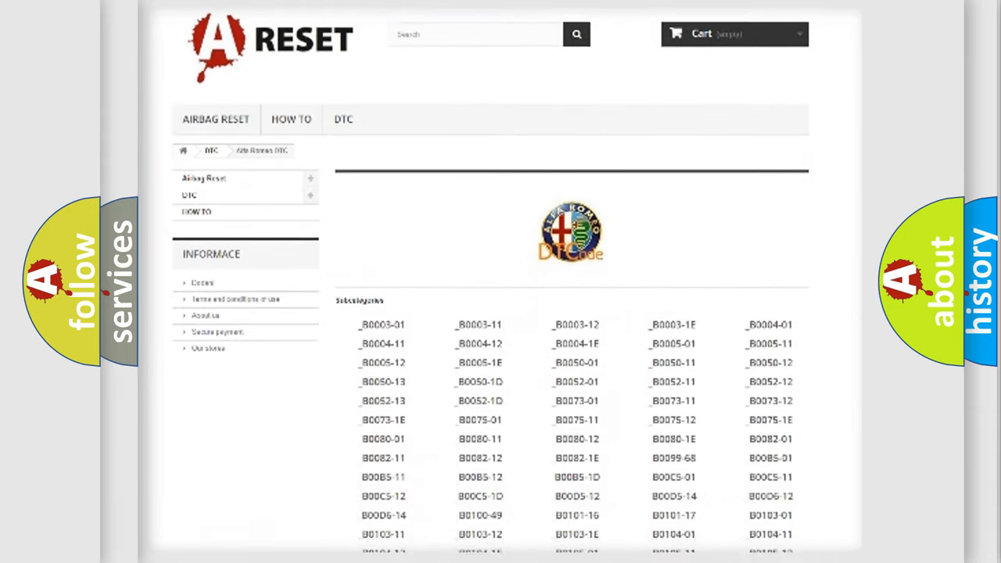
scroll("down", 3)
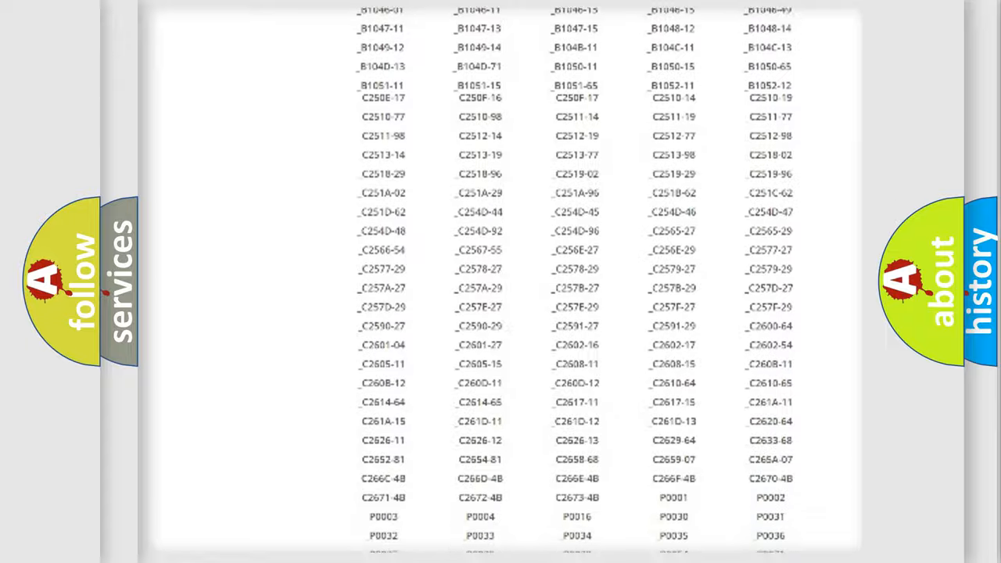